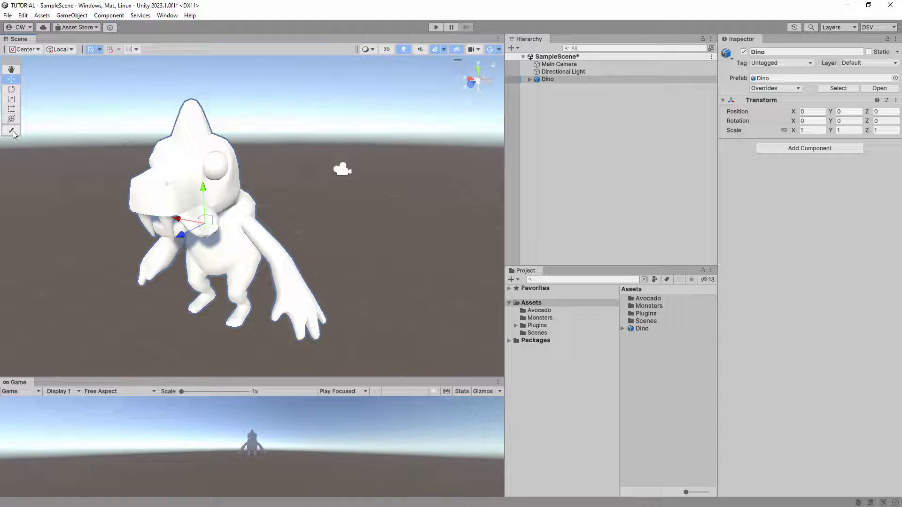
Step: Start Paint in Editor from the Scene toolbar and pick the Brick_Wall_017 brush
{"action": "left_click", "coordinate": [11, 130]}
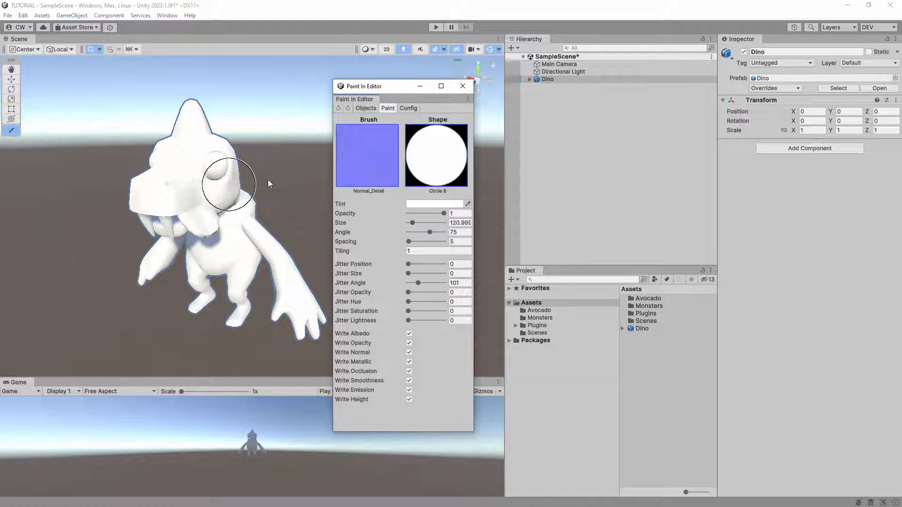
{"action": "left_click", "coordinate": [368, 155]}
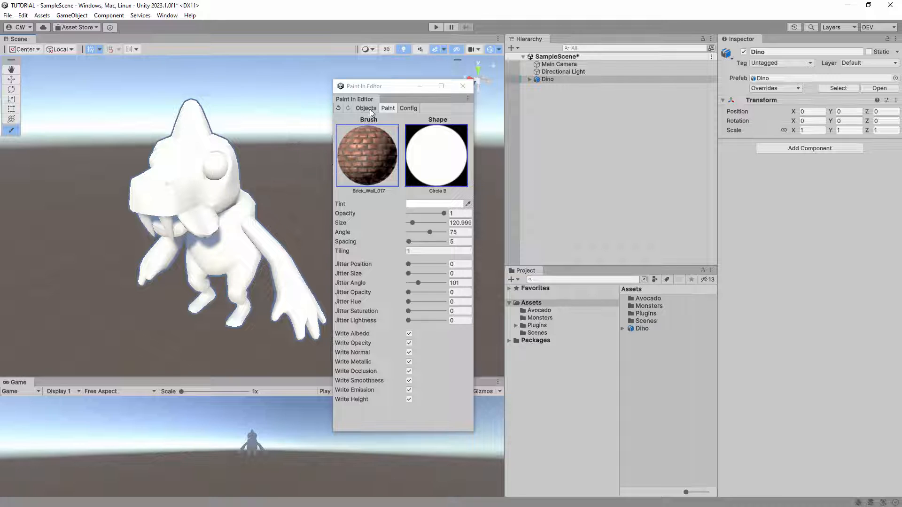
Step: List paintable objects: Dino with albedo, normal, metallic, emission and occlusion textures
{"action": "left_click", "coordinate": [366, 108]}
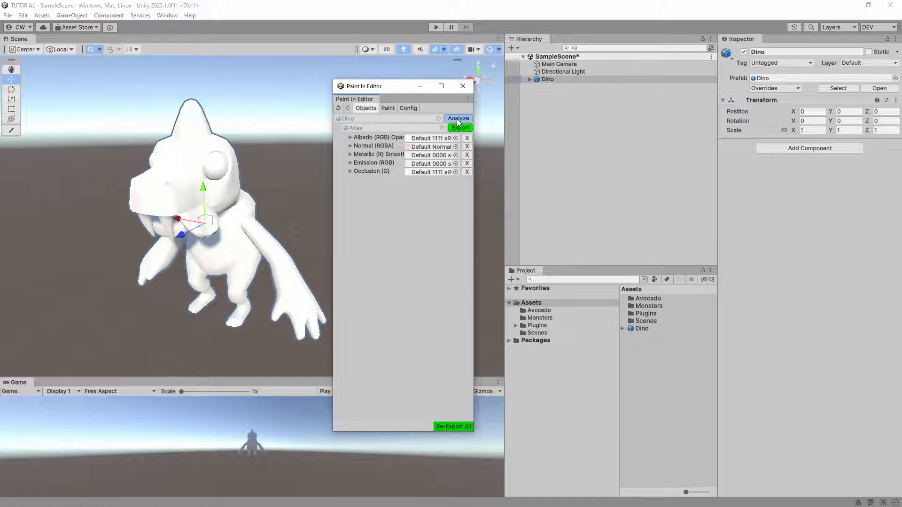
Step: Analyze the Dino mesh, revealing its triangles lack UVs with zero utilization
{"action": "left_click", "coordinate": [458, 119]}
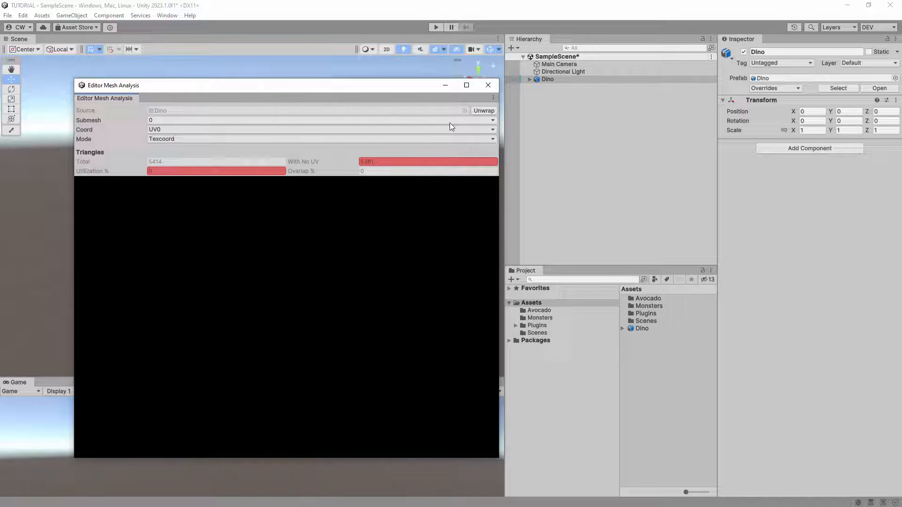
{"action": "mouse_move", "coordinate": [305, 163]}
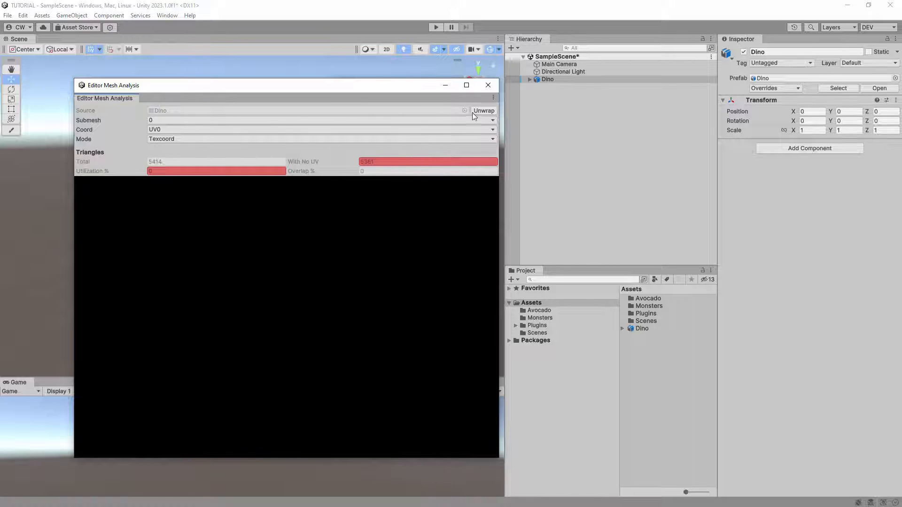
Step: Unwrap the Dino mesh into a Mesh Unwrapper asset and select the Dino child object
{"action": "left_click", "coordinate": [483, 111]}
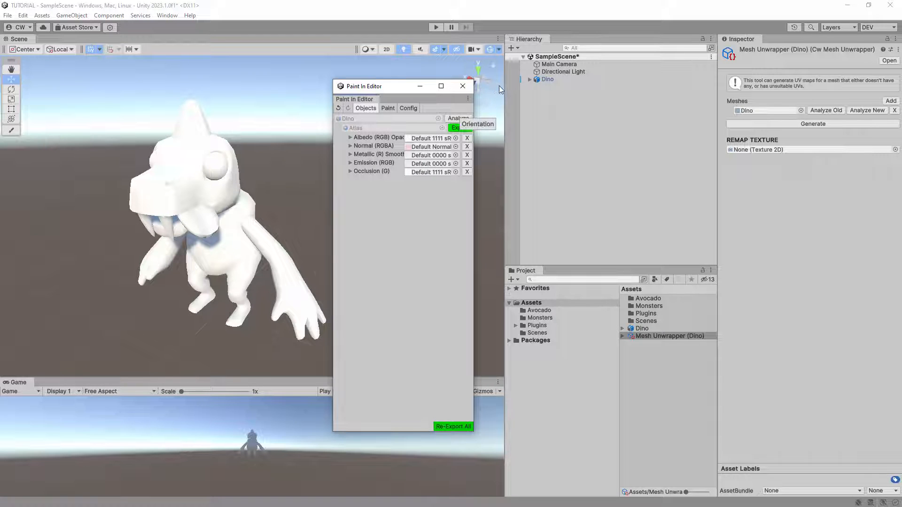
{"action": "left_click", "coordinate": [529, 79]}
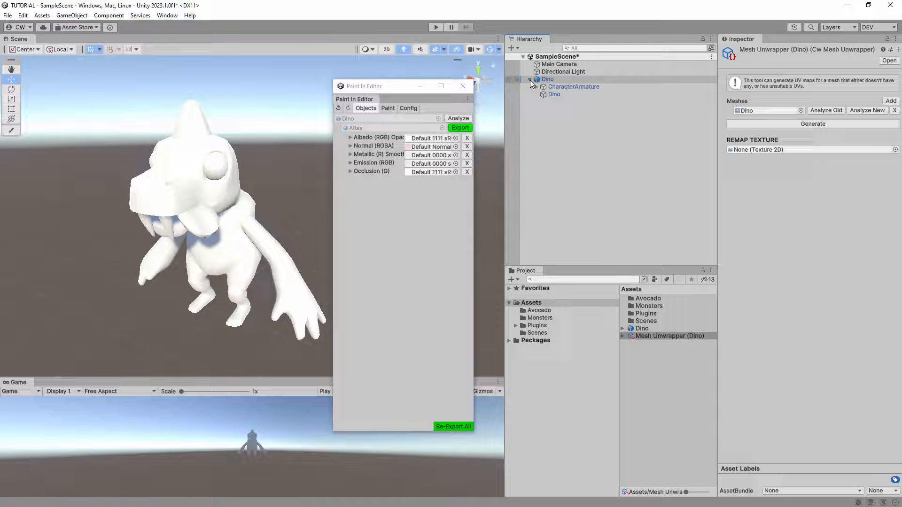
{"action": "left_click", "coordinate": [554, 94]}
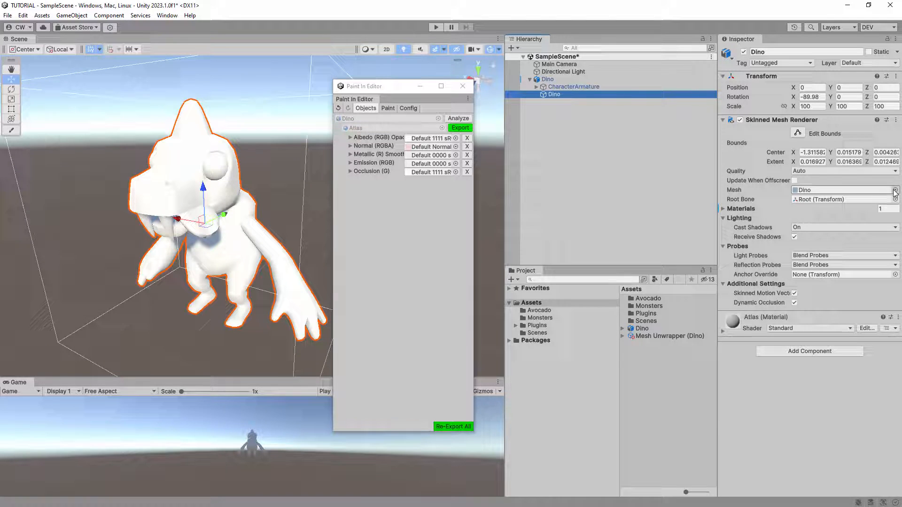
Step: Set the skinned mesh to Dino (Unwrapped), then show the brick wall brush settings
{"action": "left_click", "coordinate": [895, 190]}
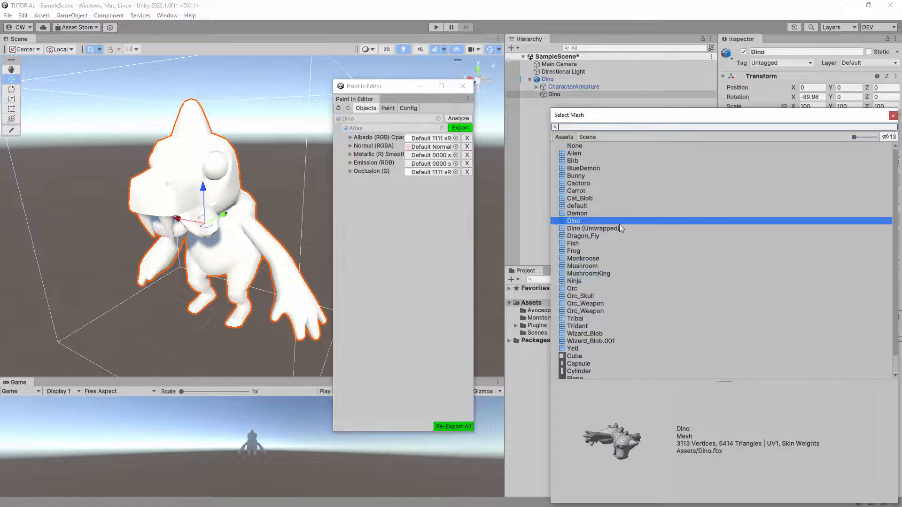
{"action": "left_click", "coordinate": [592, 228]}
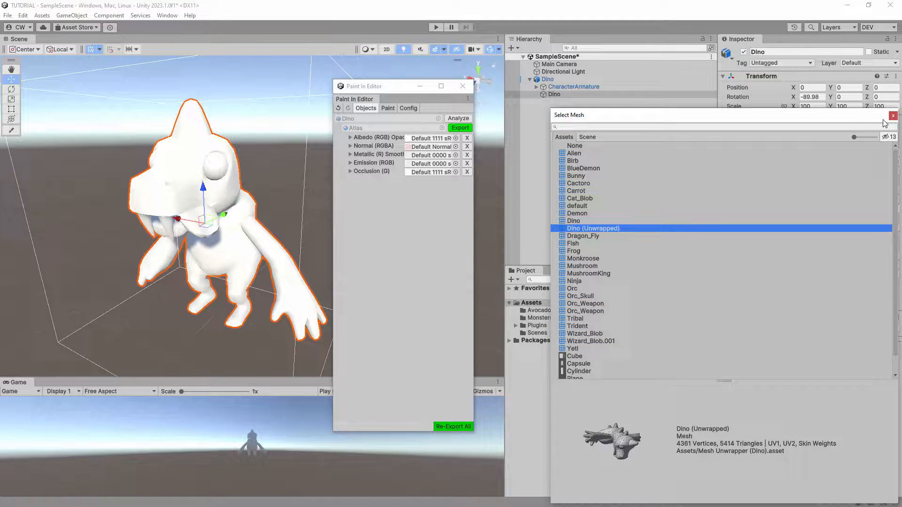
{"action": "left_click", "coordinate": [894, 115]}
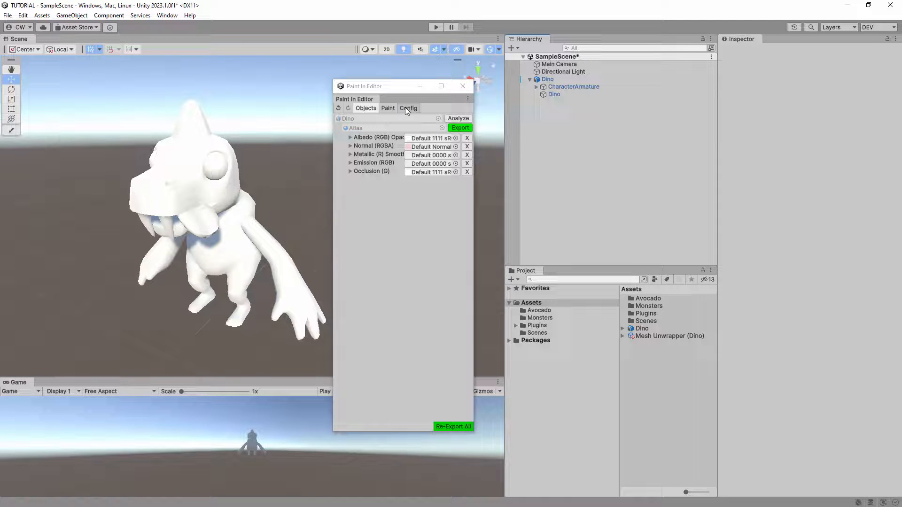
{"action": "left_click", "coordinate": [387, 108]}
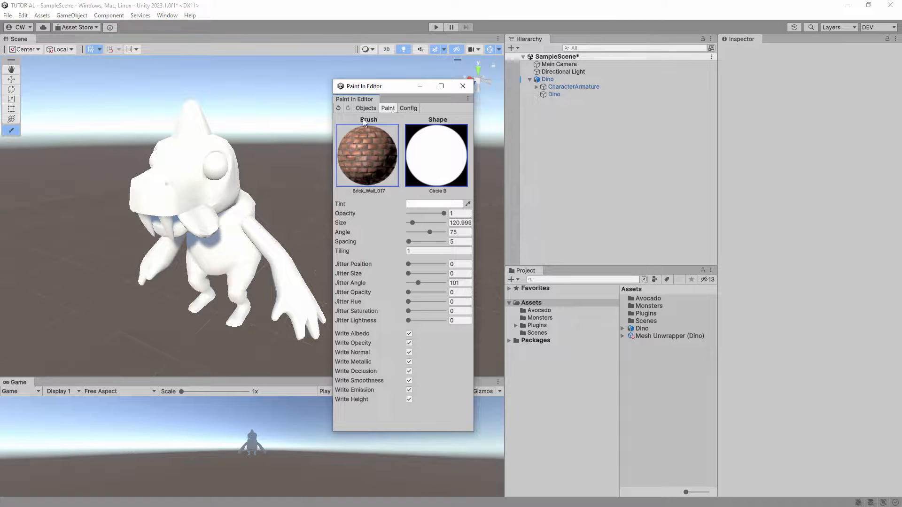